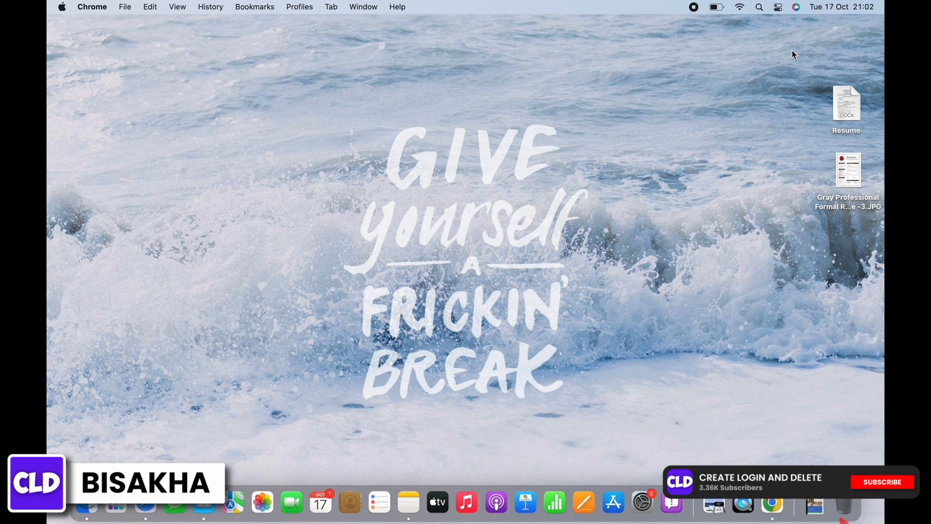
- Dismiss the Bing app popup with 'Maybe later' and open Bing's Microsoft sign-in page
left_click(881, 481)
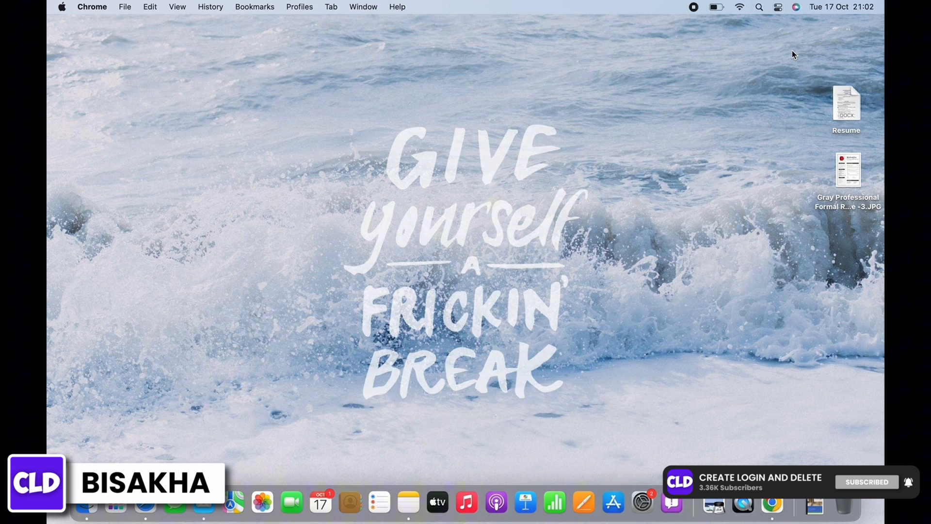
left_click(772, 502)
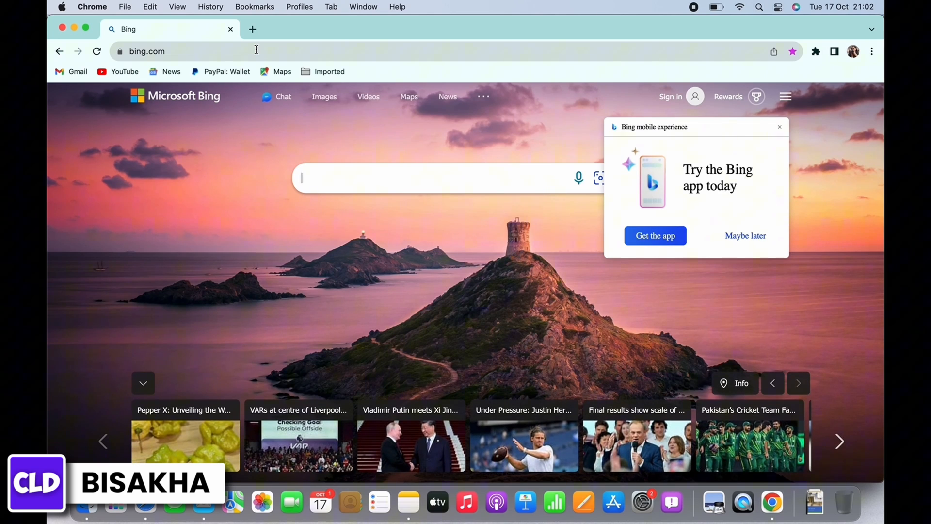
left_click(779, 126)
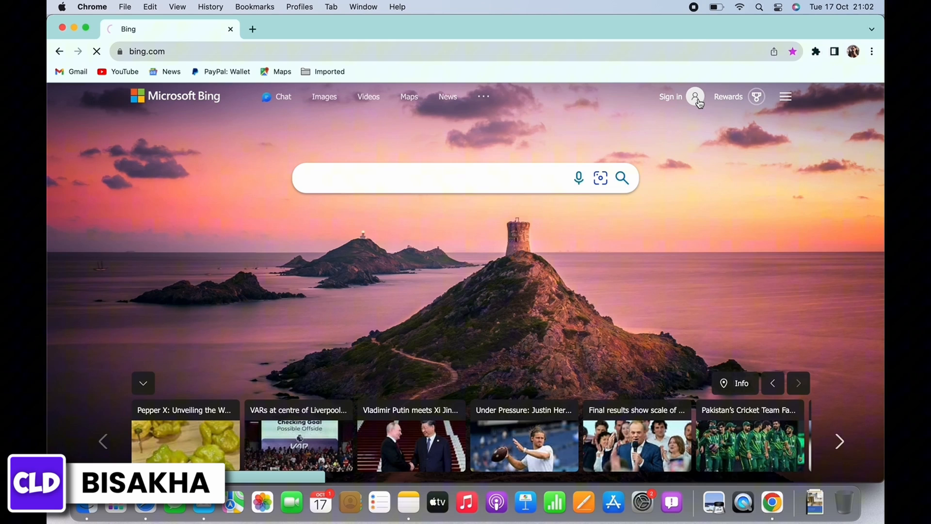
left_click(670, 96)
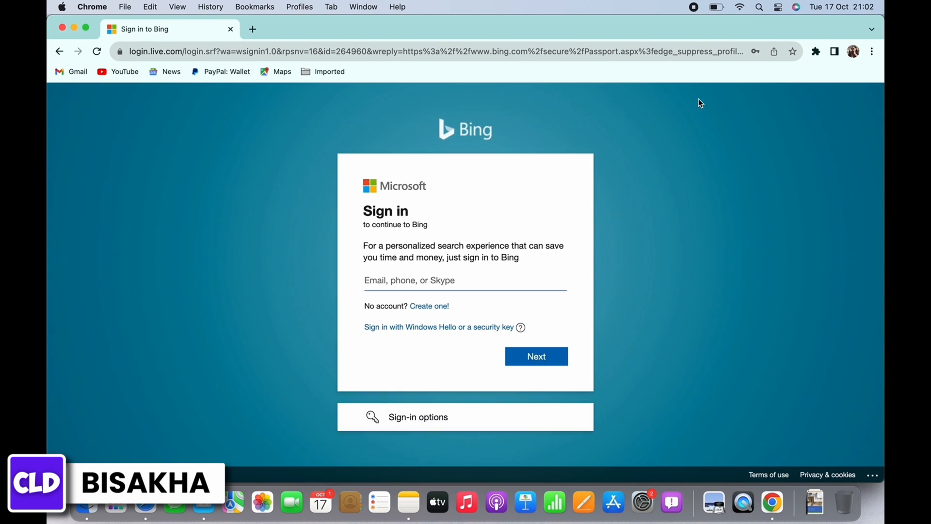
mouse_move(654, 128)
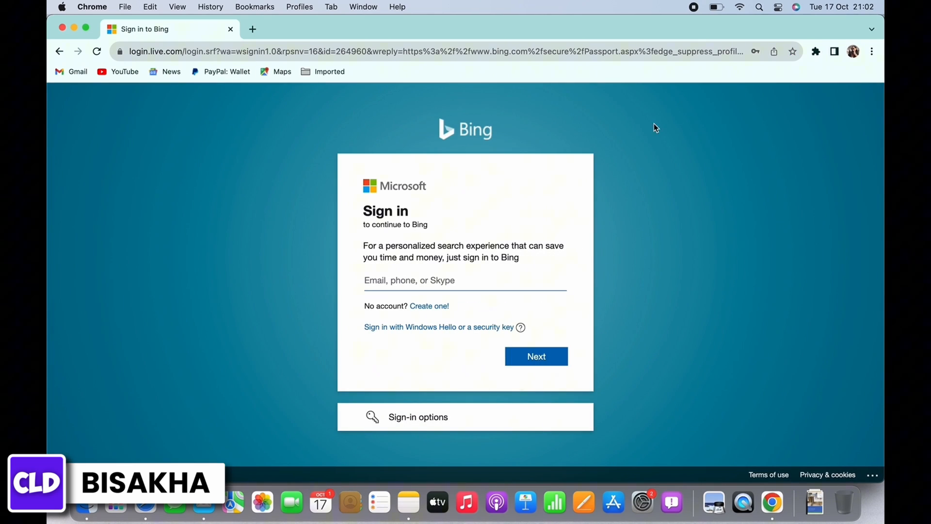
mouse_move(429, 306)
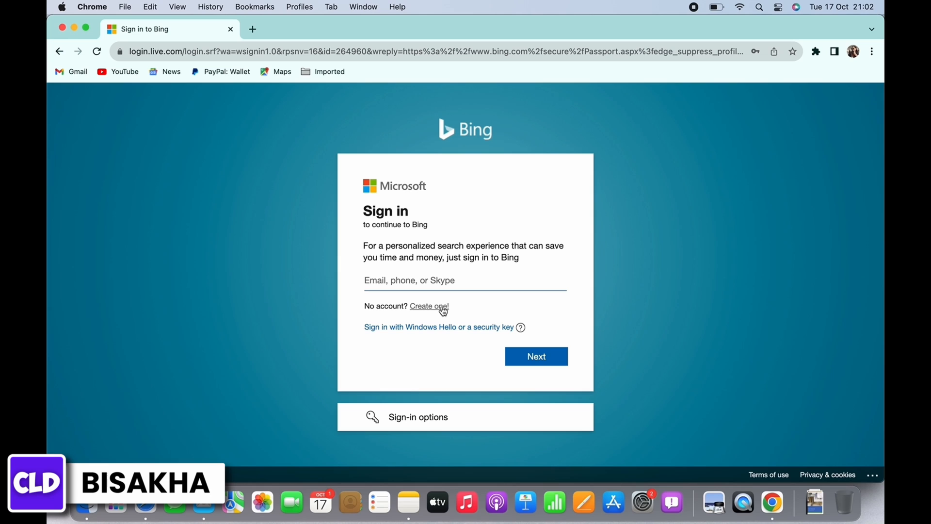
left_click(428, 306)
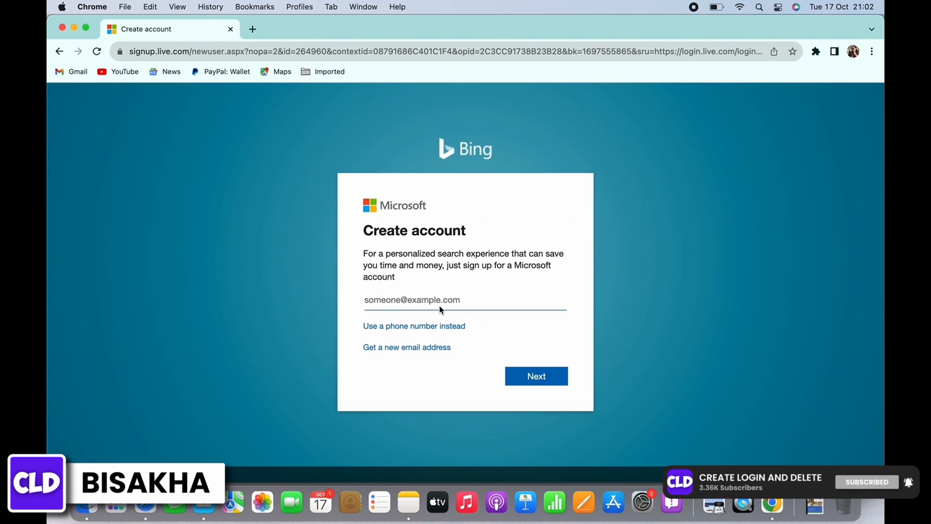
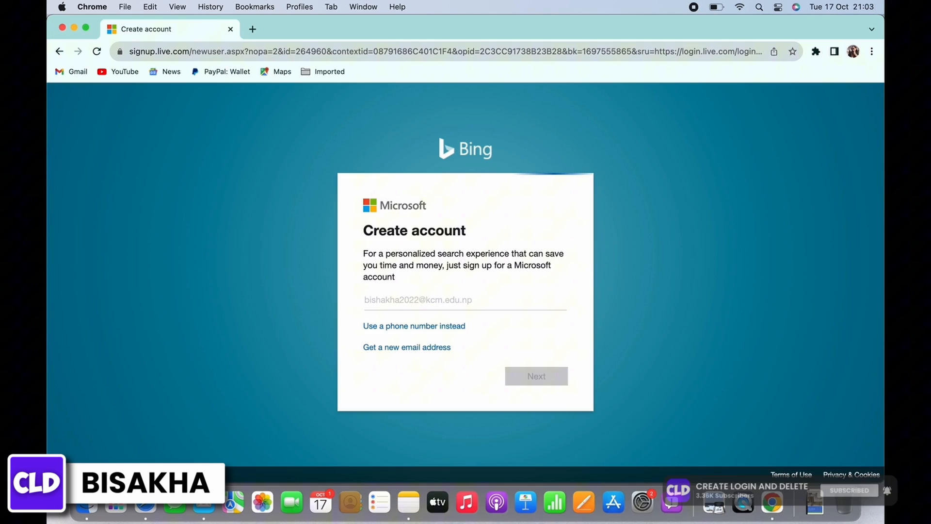
left_click(535, 376)
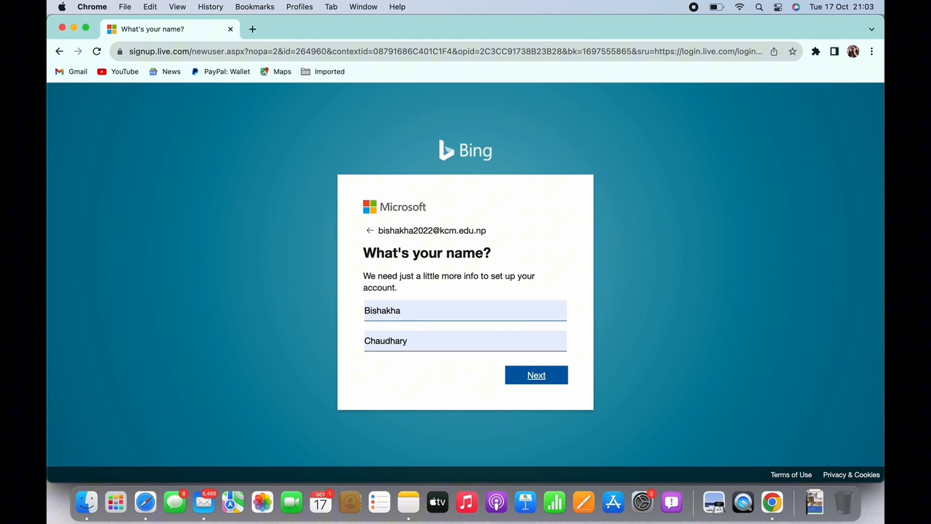
- Submit the name, then enter country Nepal and birth year 2001 and continue
left_click(534, 375)
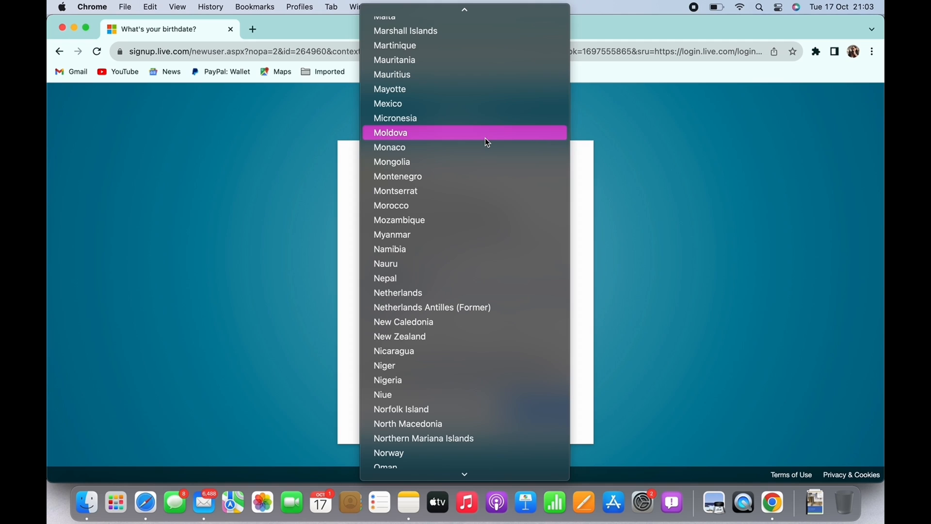
left_click(384, 278)
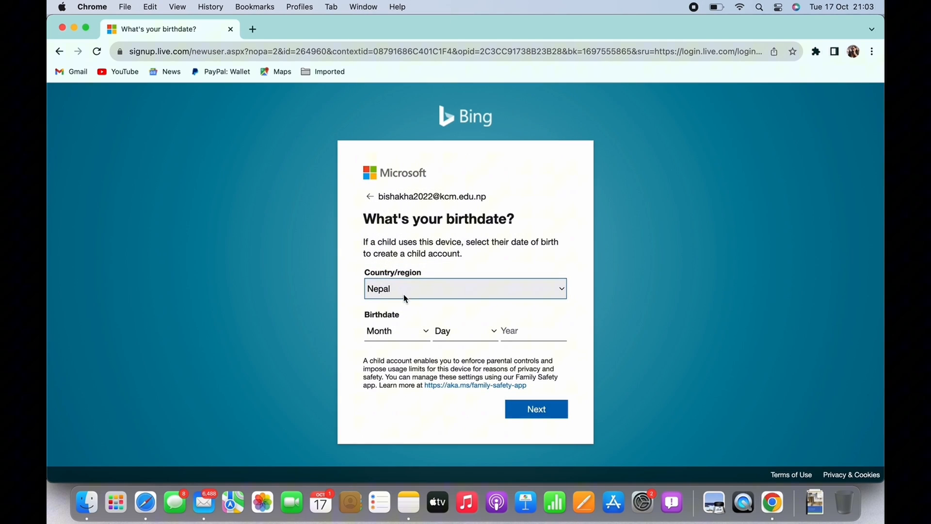
type("2001")
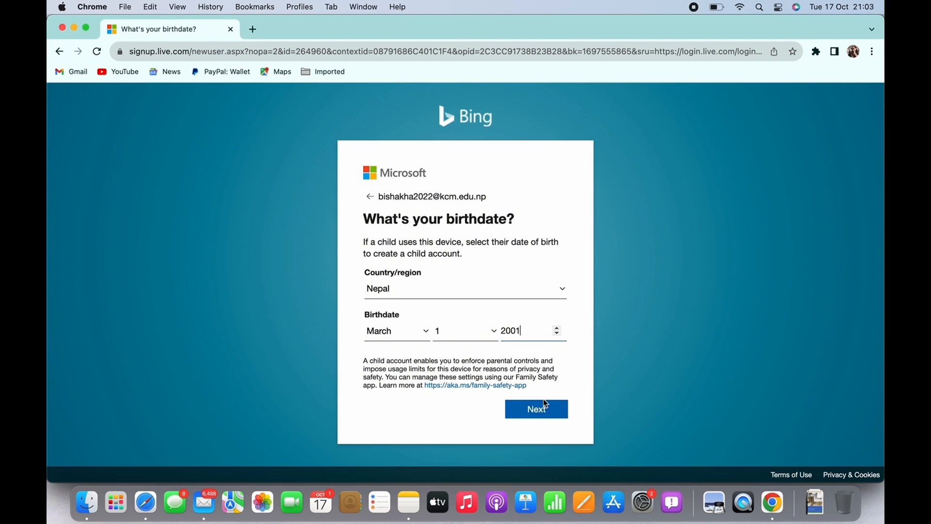
left_click(535, 408)
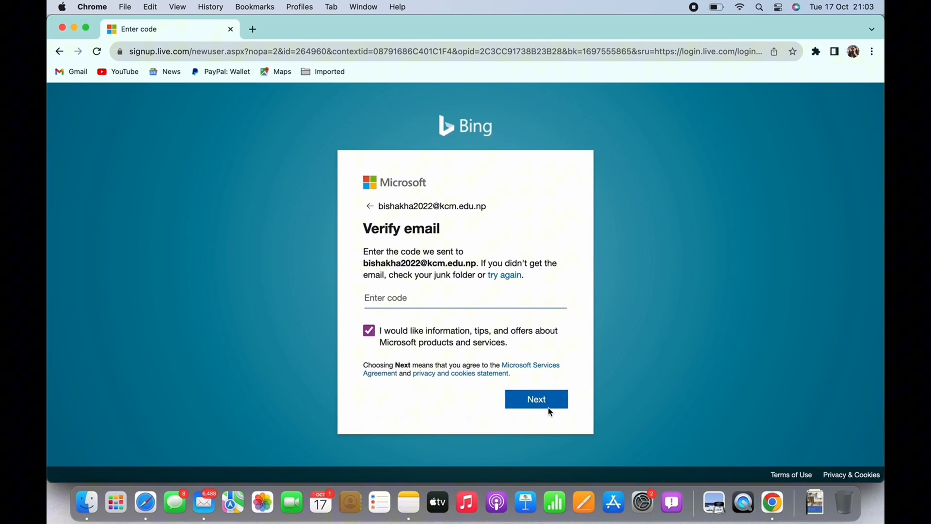
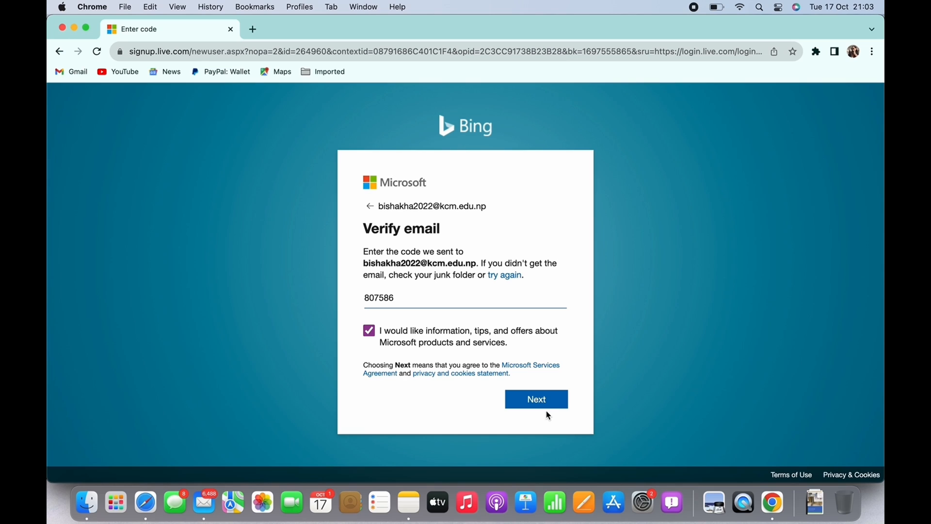
left_click(534, 399)
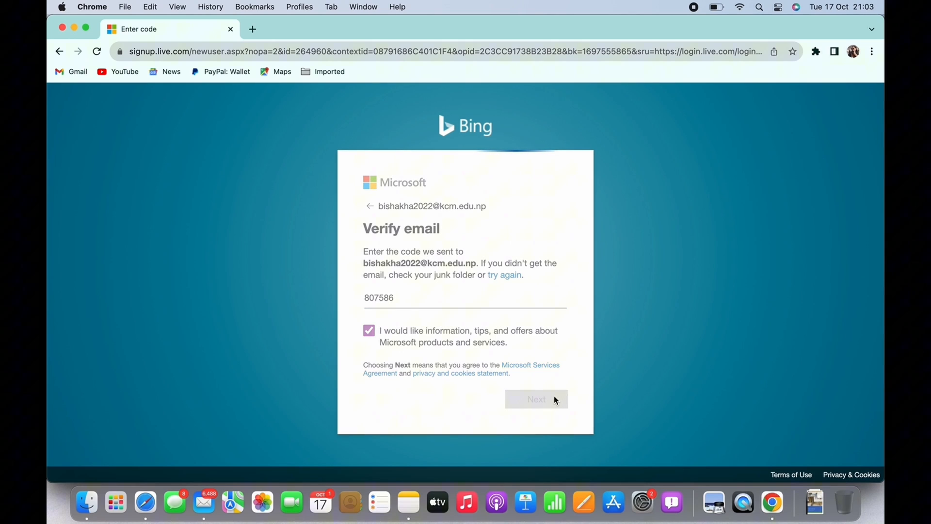
left_click(535, 399)
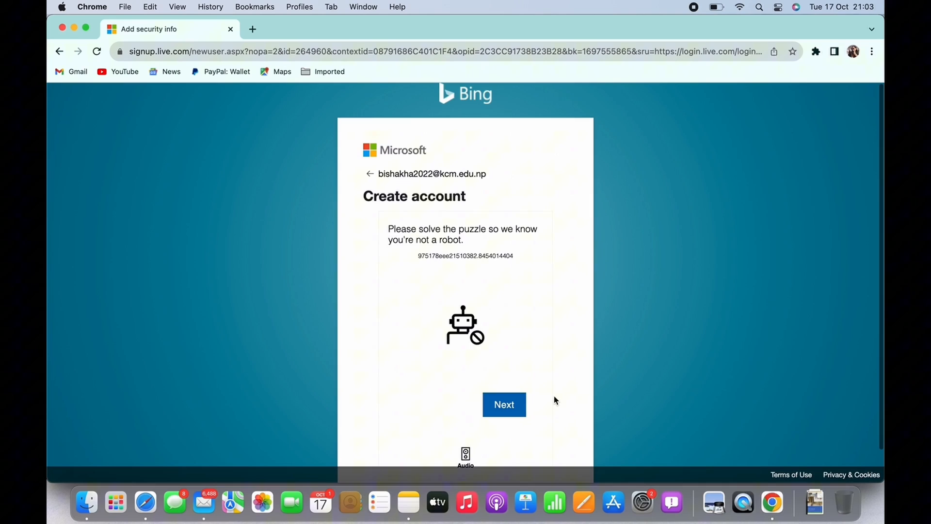
- Solve the not-a-robot puzzle by rotating the animal to match the hand, then submit
left_click(503, 404)
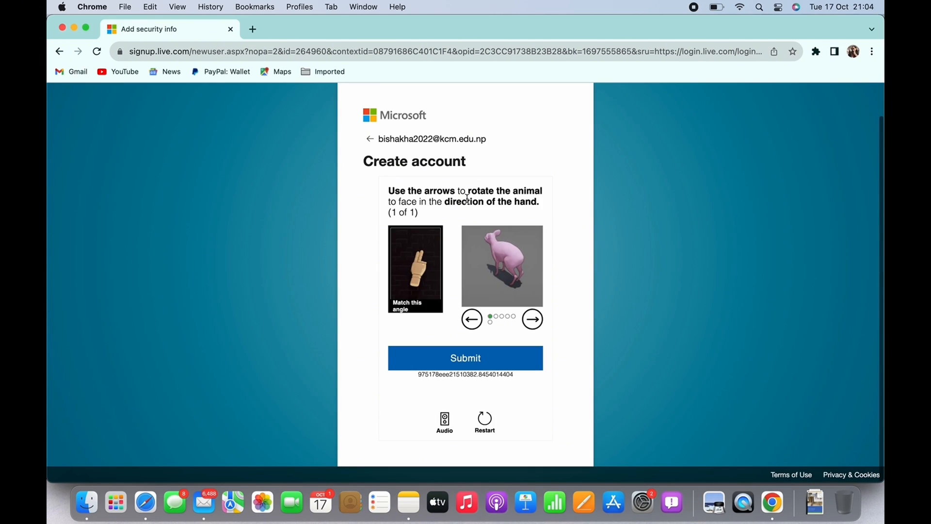
left_click(531, 319)
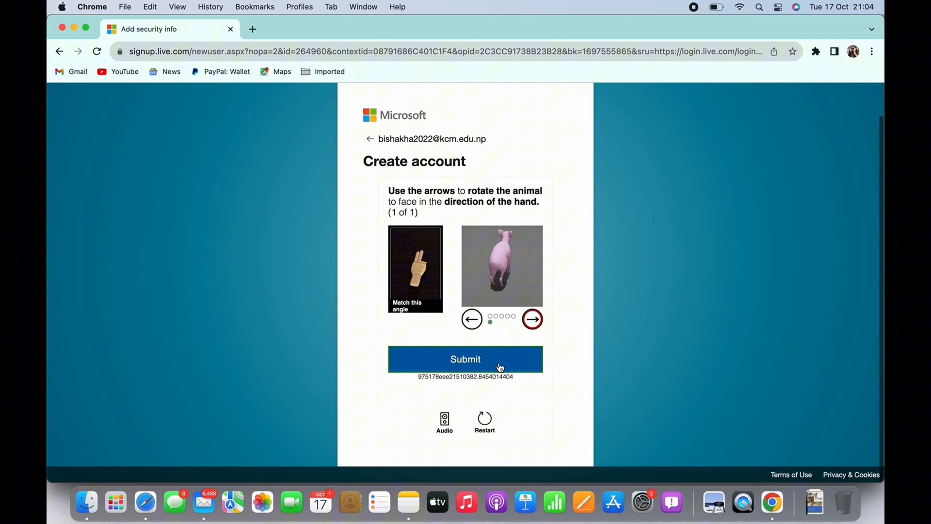
left_click(465, 358)
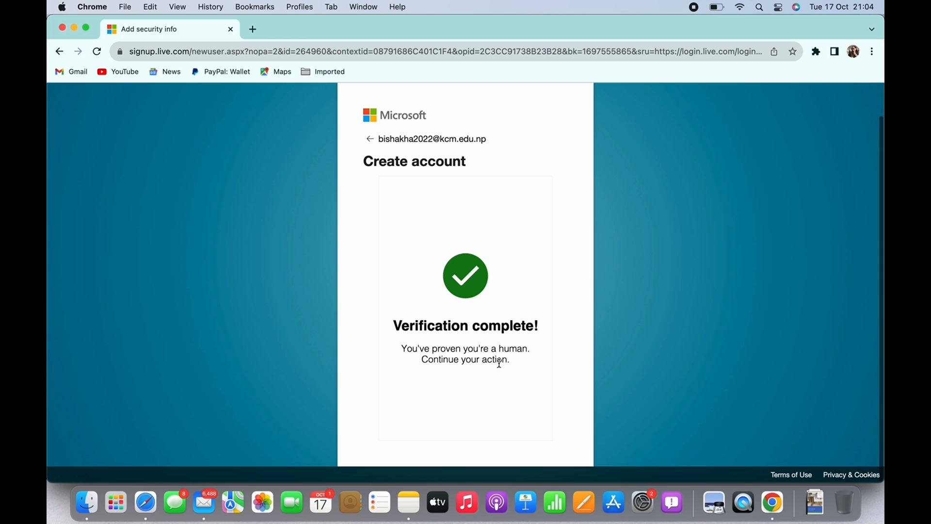